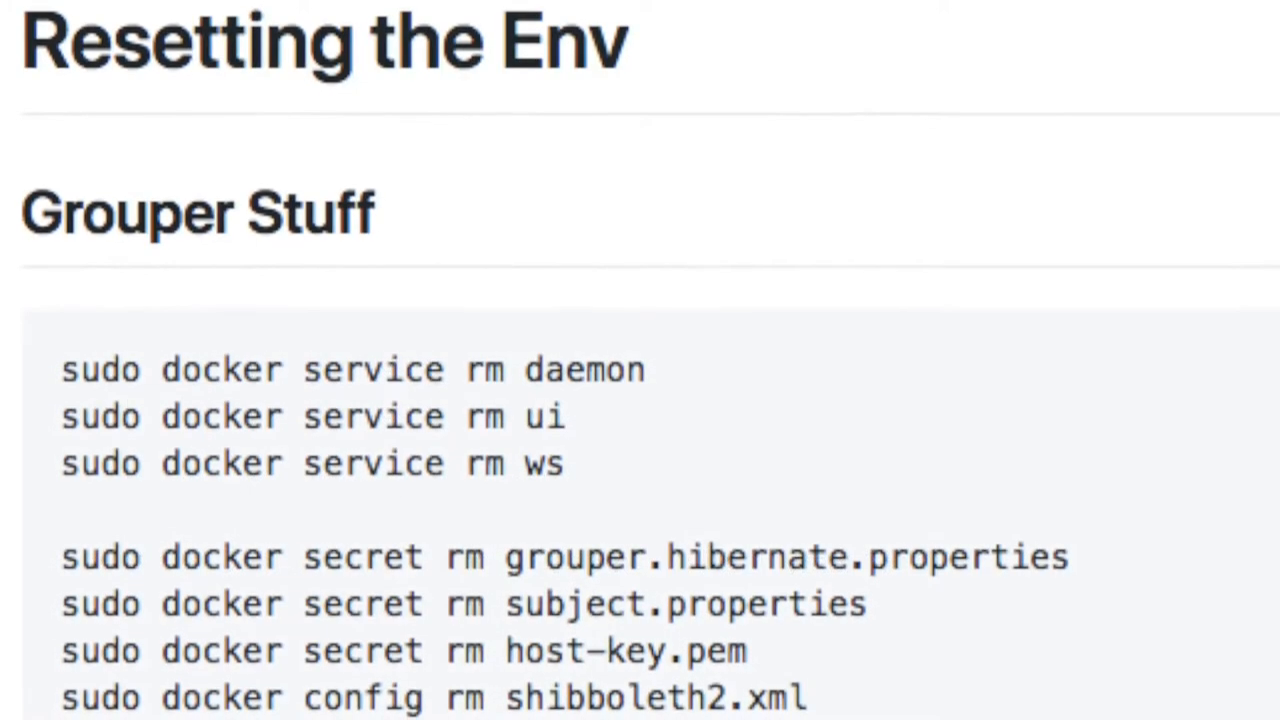
scroll(down, 3)
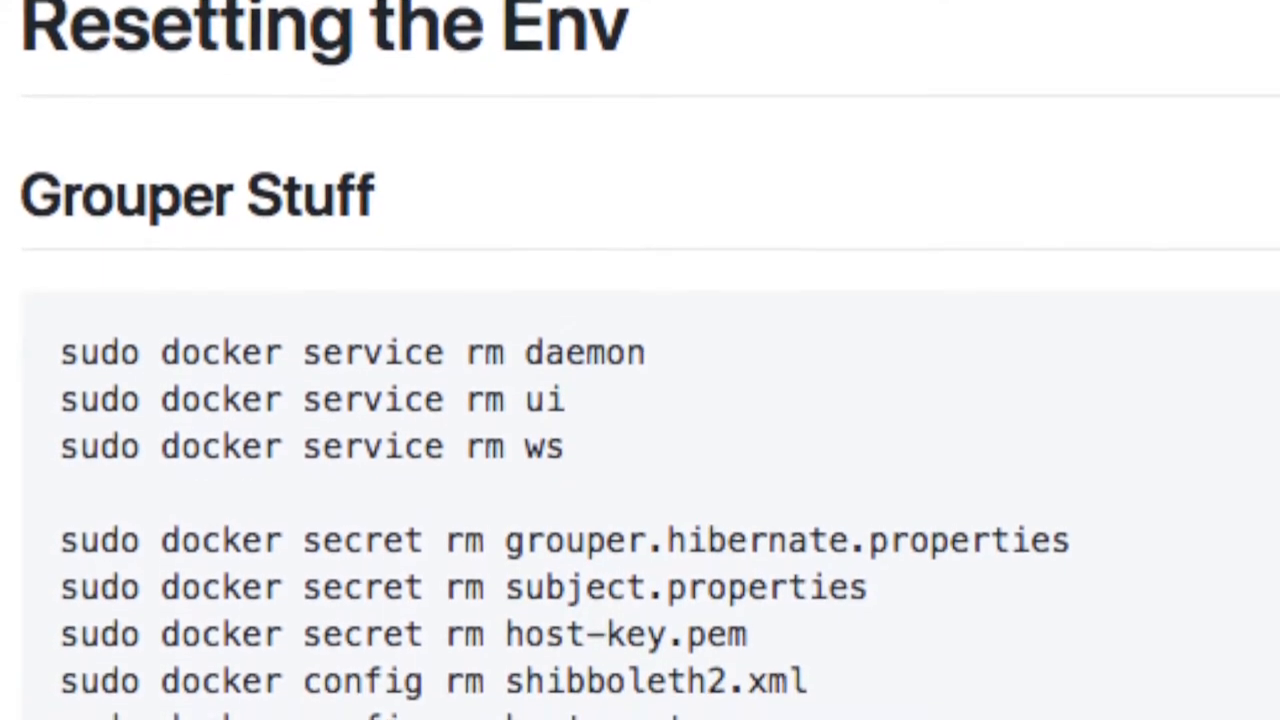
scroll(down, 3)
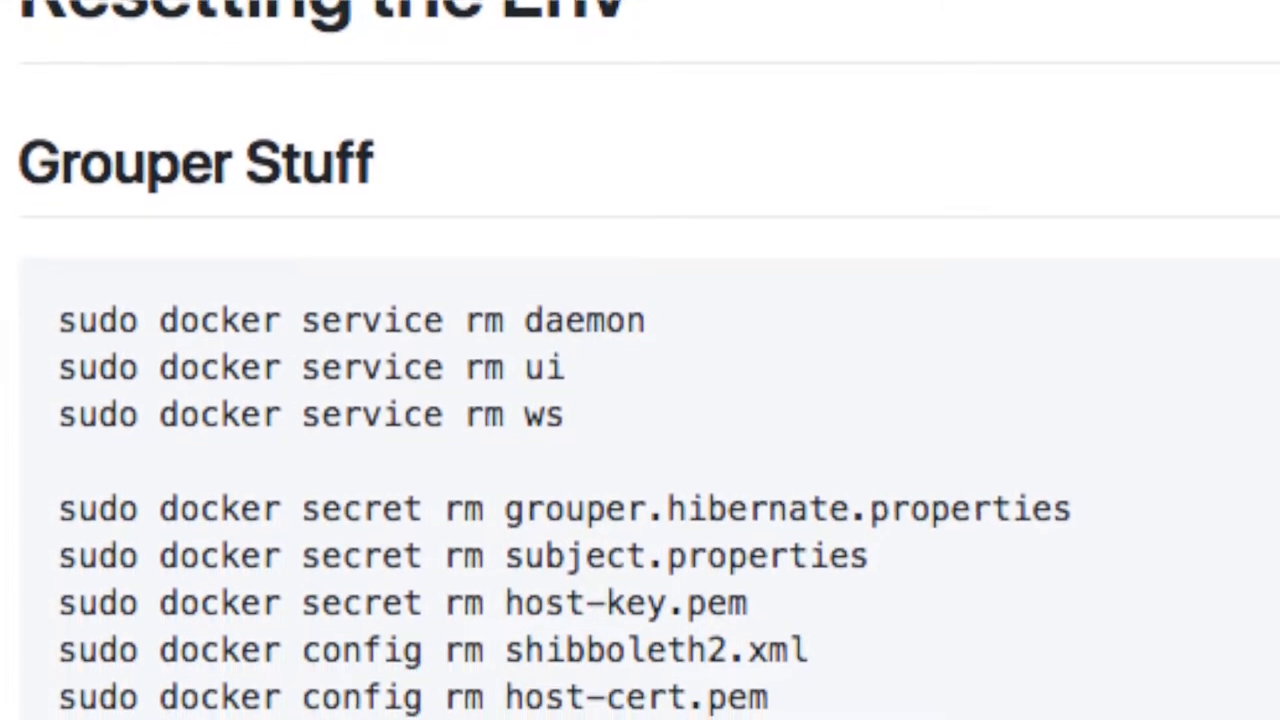
scroll(down, 3)
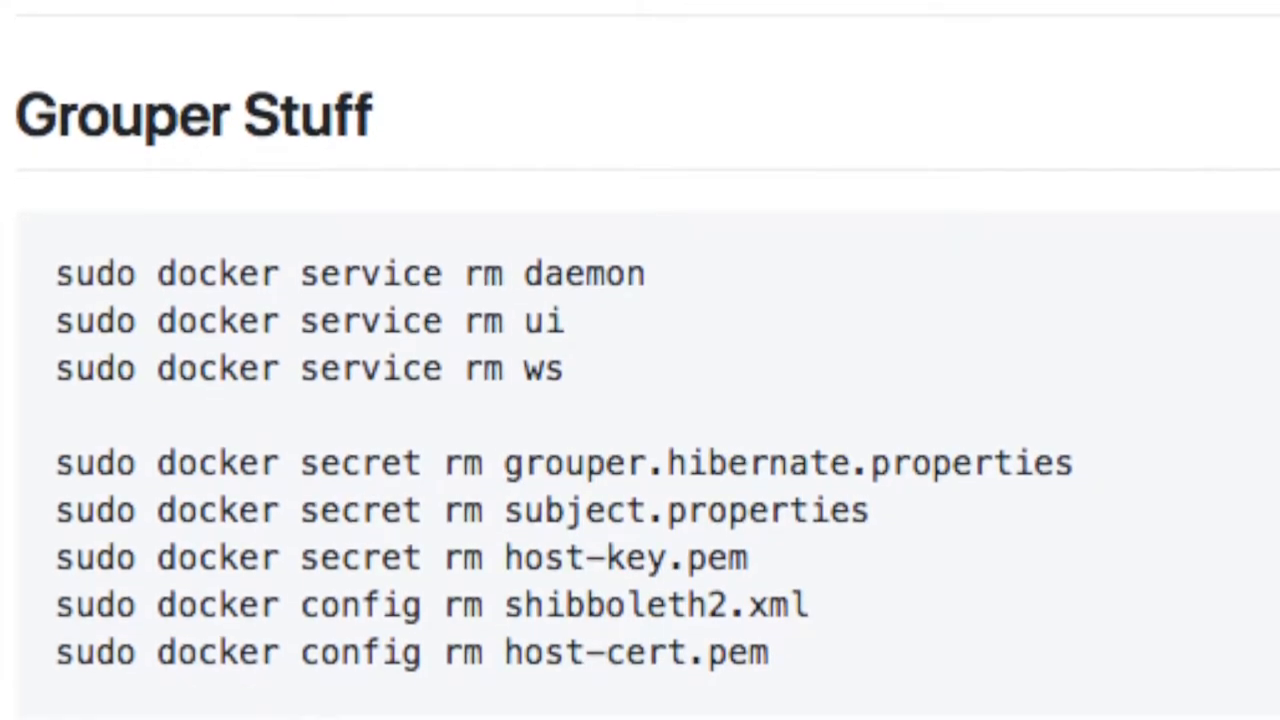
scroll(down, 3)
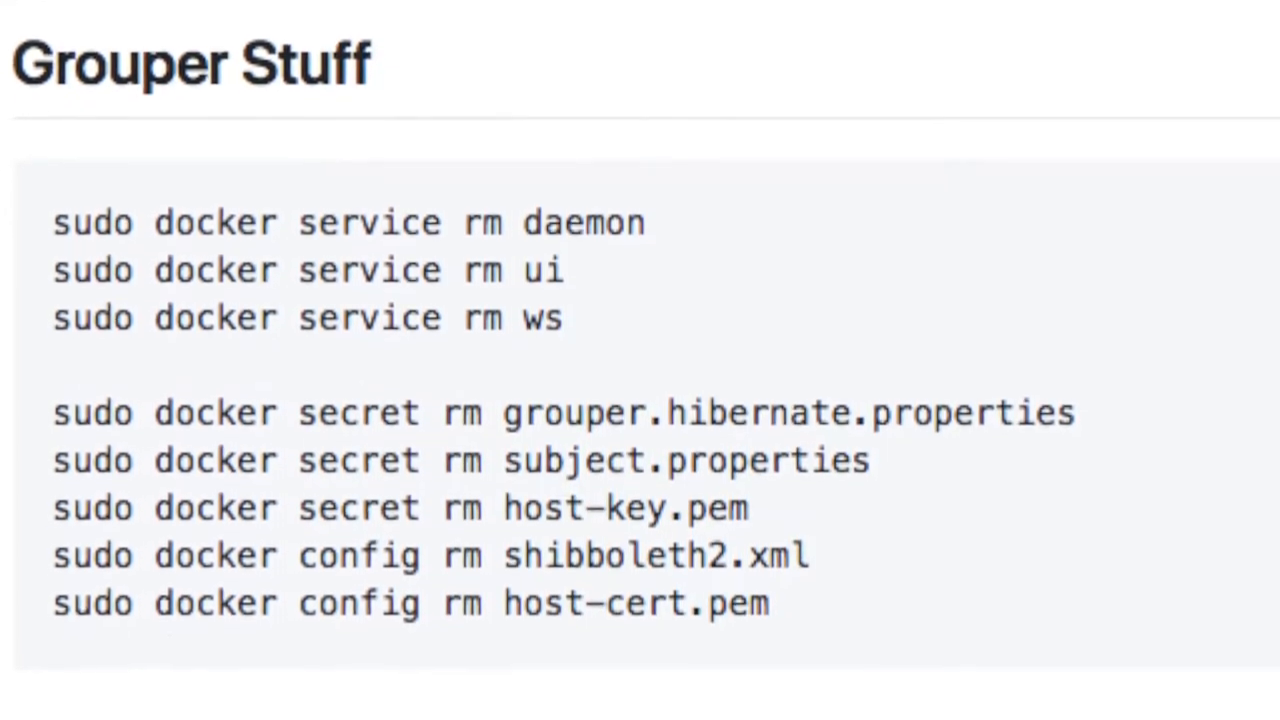
scroll(down, 3)
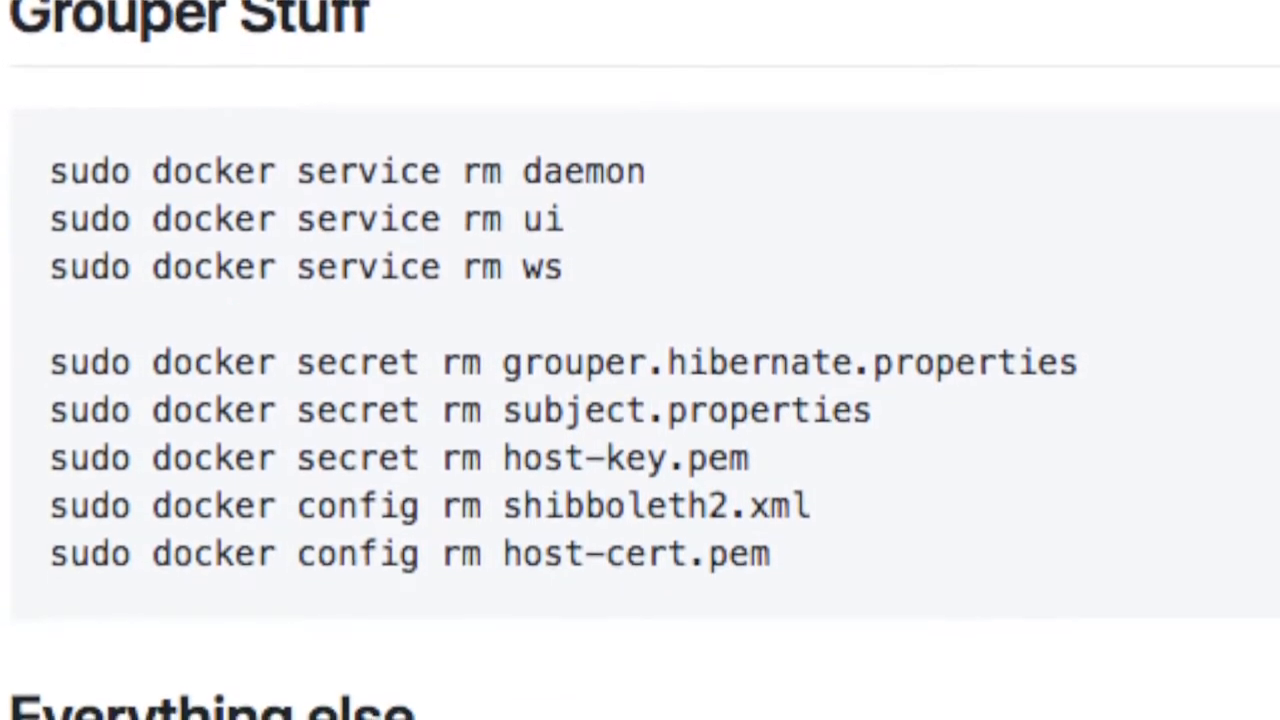
scroll(down, 3)
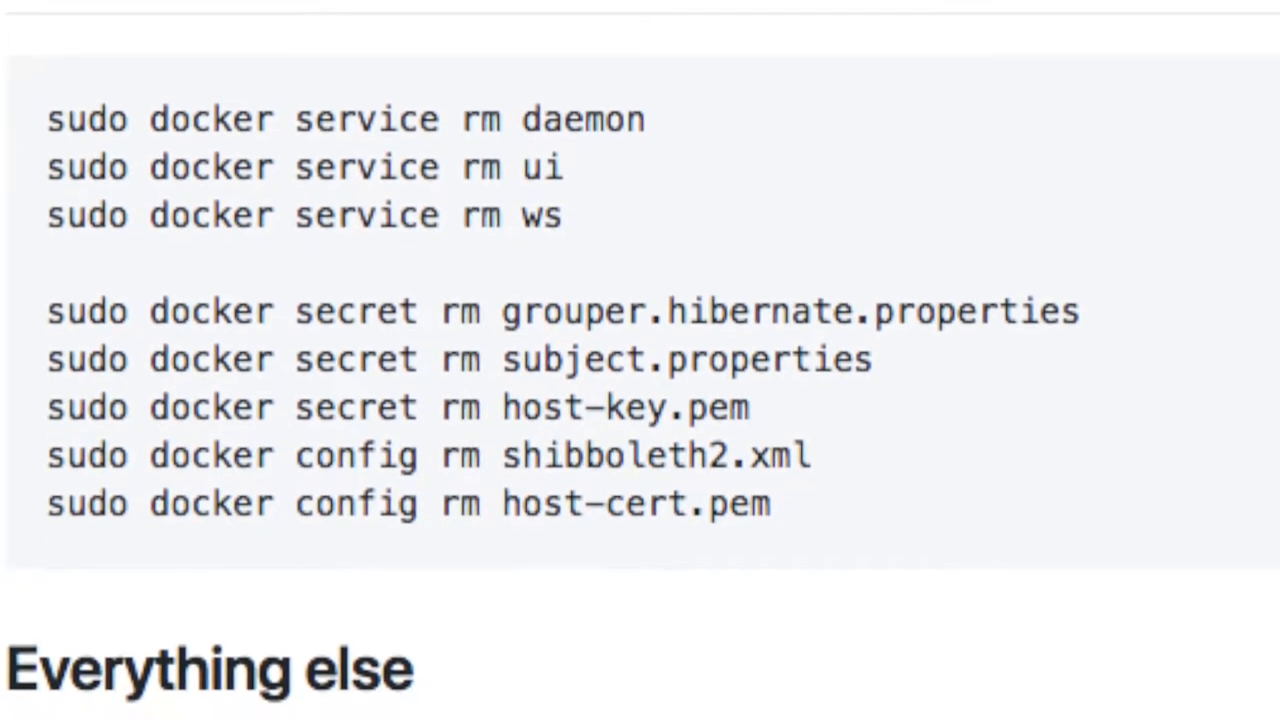
scroll(down, 3)
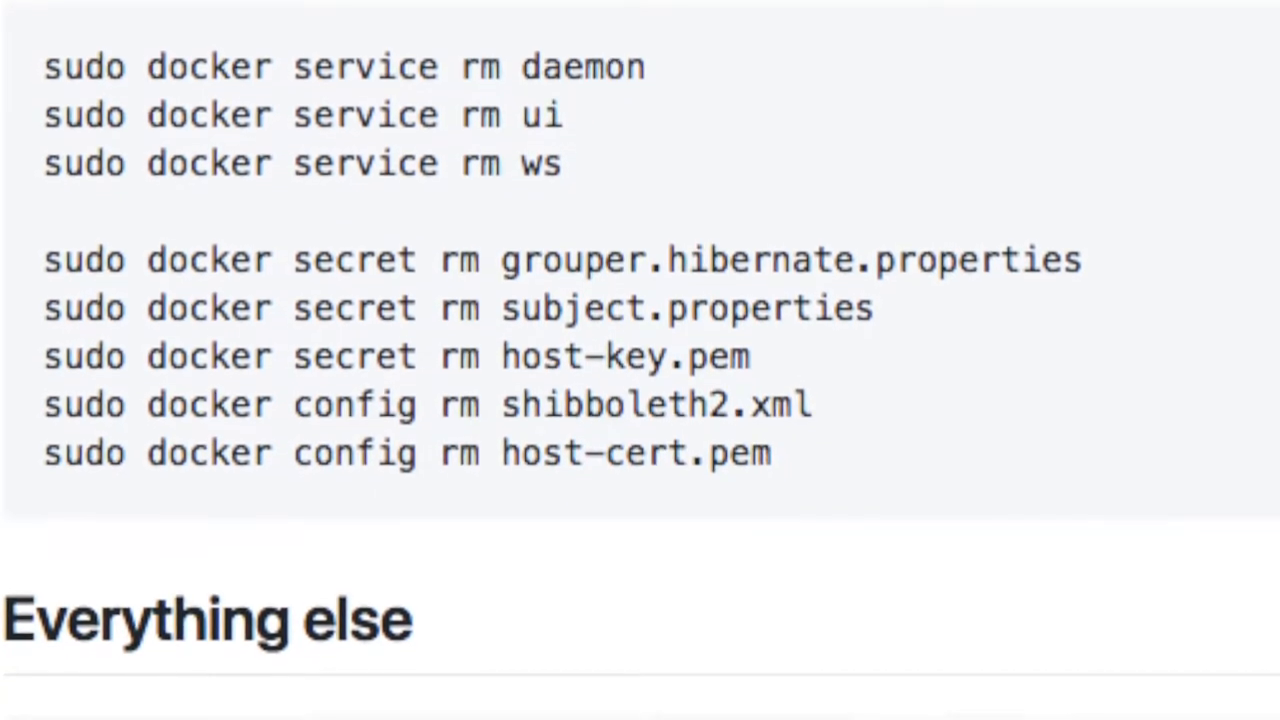
scroll(down, 3)
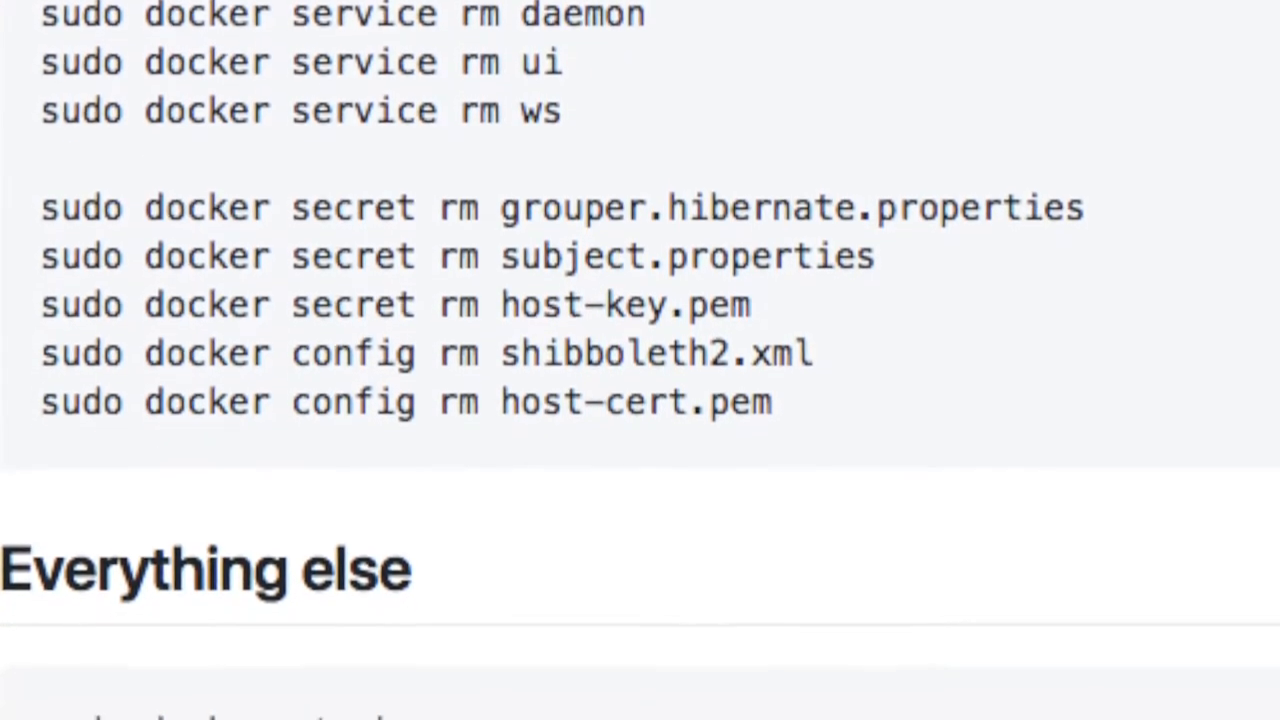
scroll(down, 3)
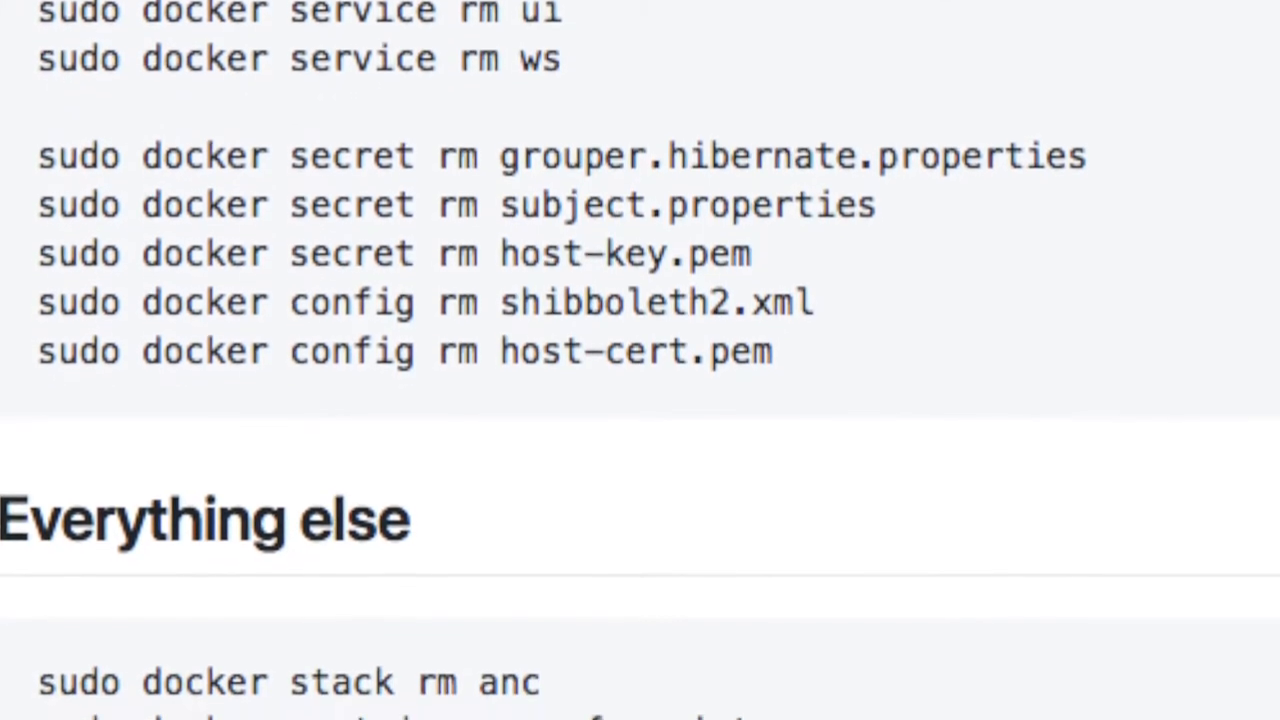
scroll(down, 3)
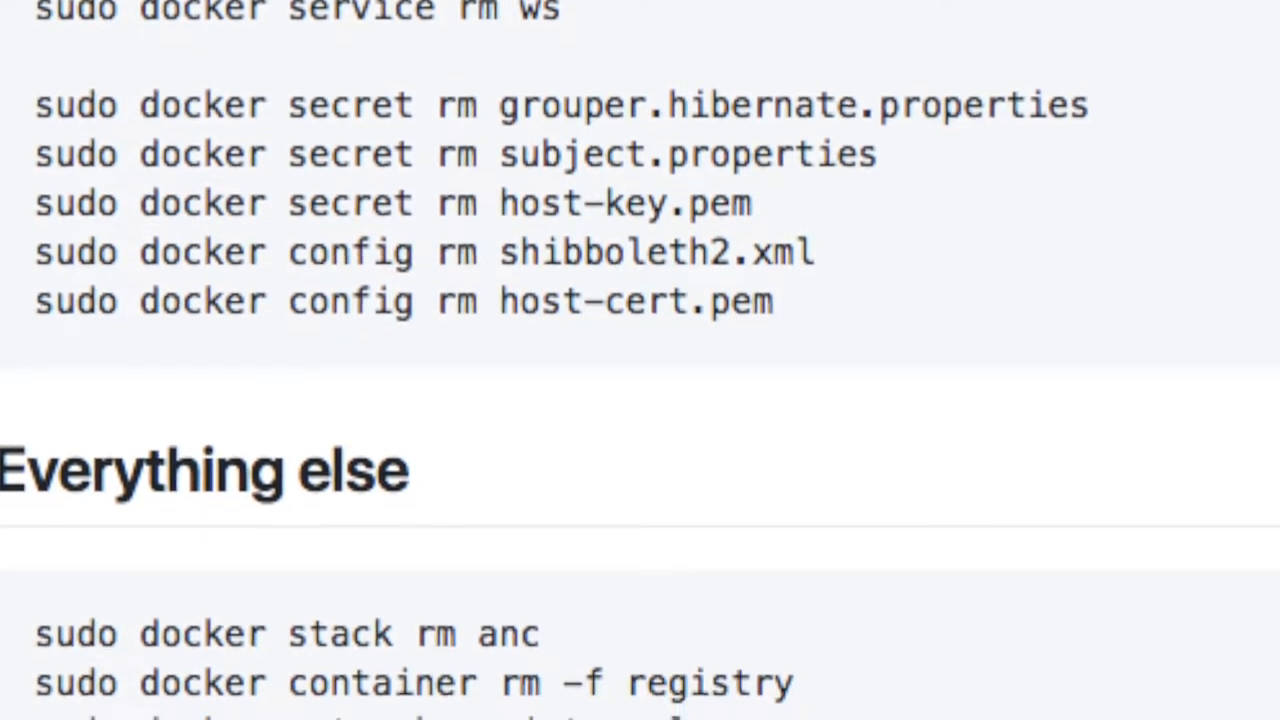
scroll(down, 3)
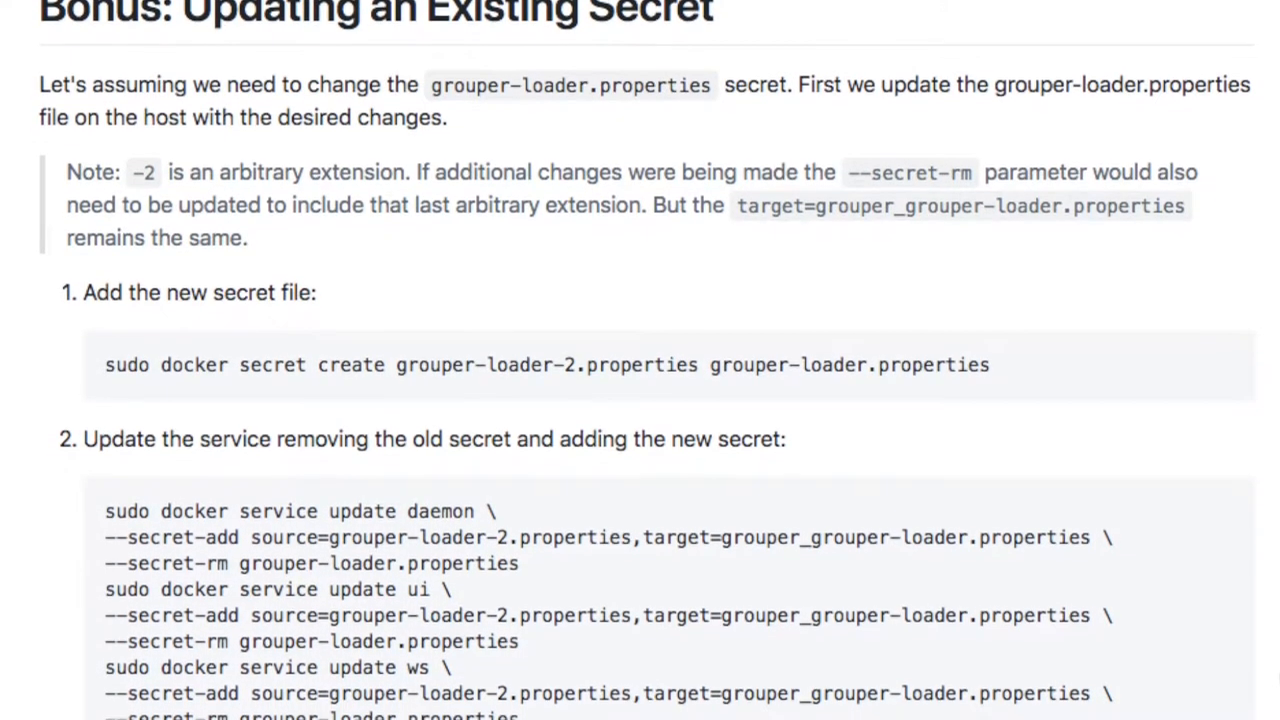
scroll(down, 3)
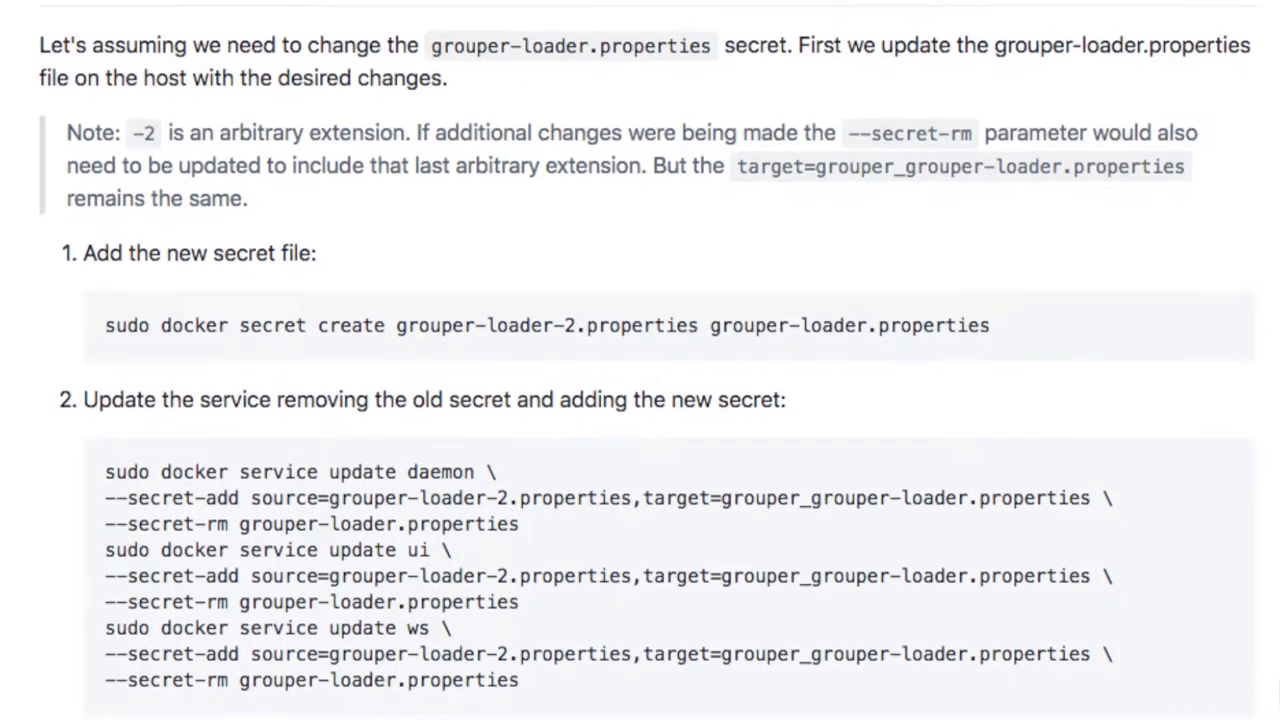
scroll(down, 3)
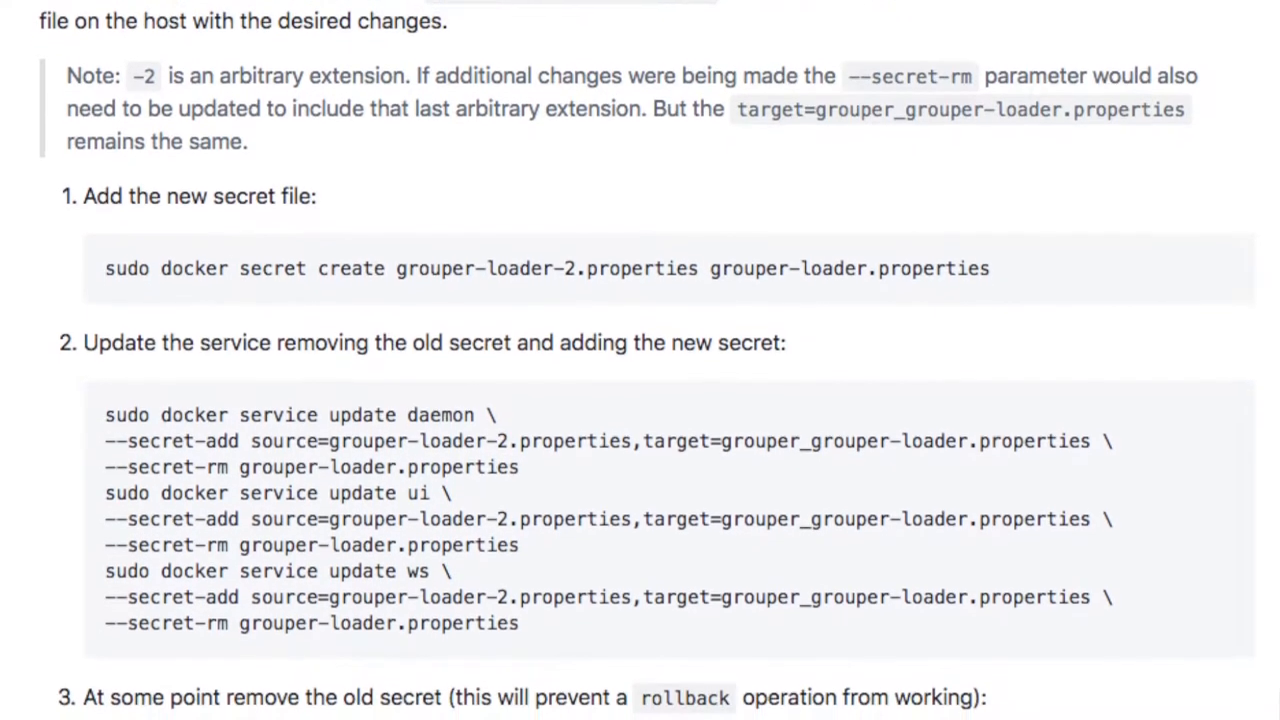
scroll(down, 3)
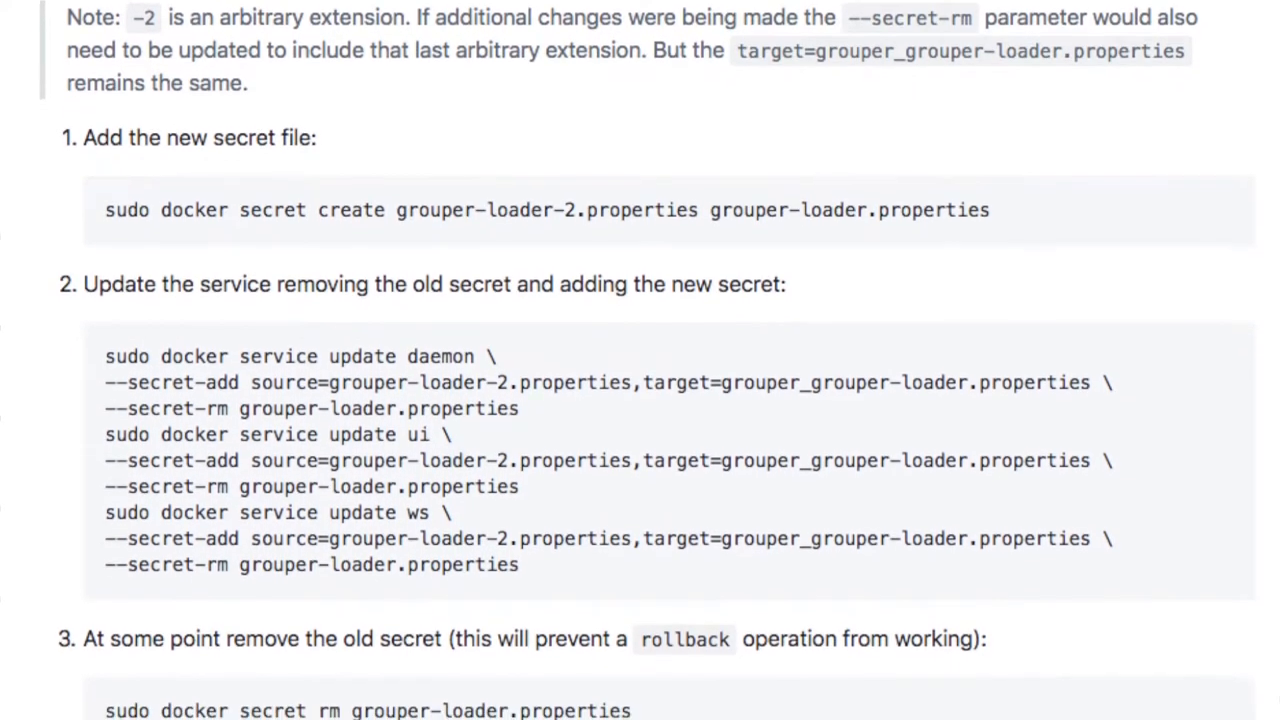
scroll(down, 3)
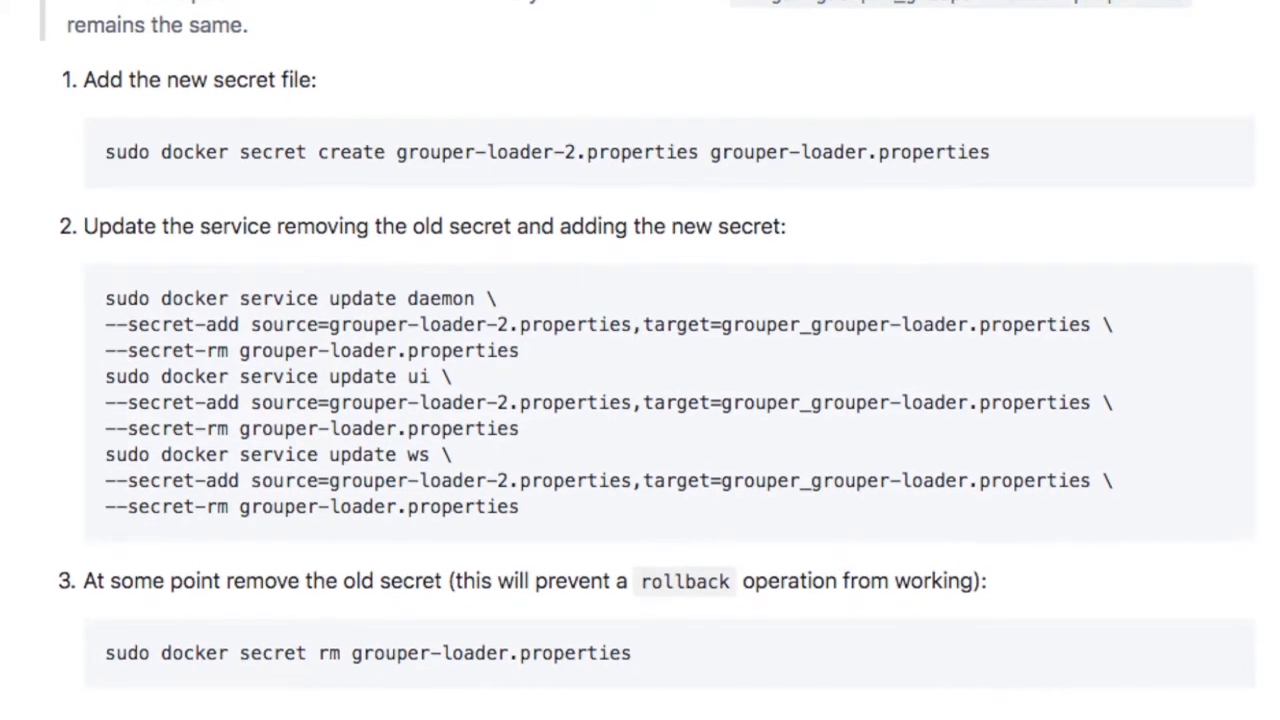
scroll(down, 3)
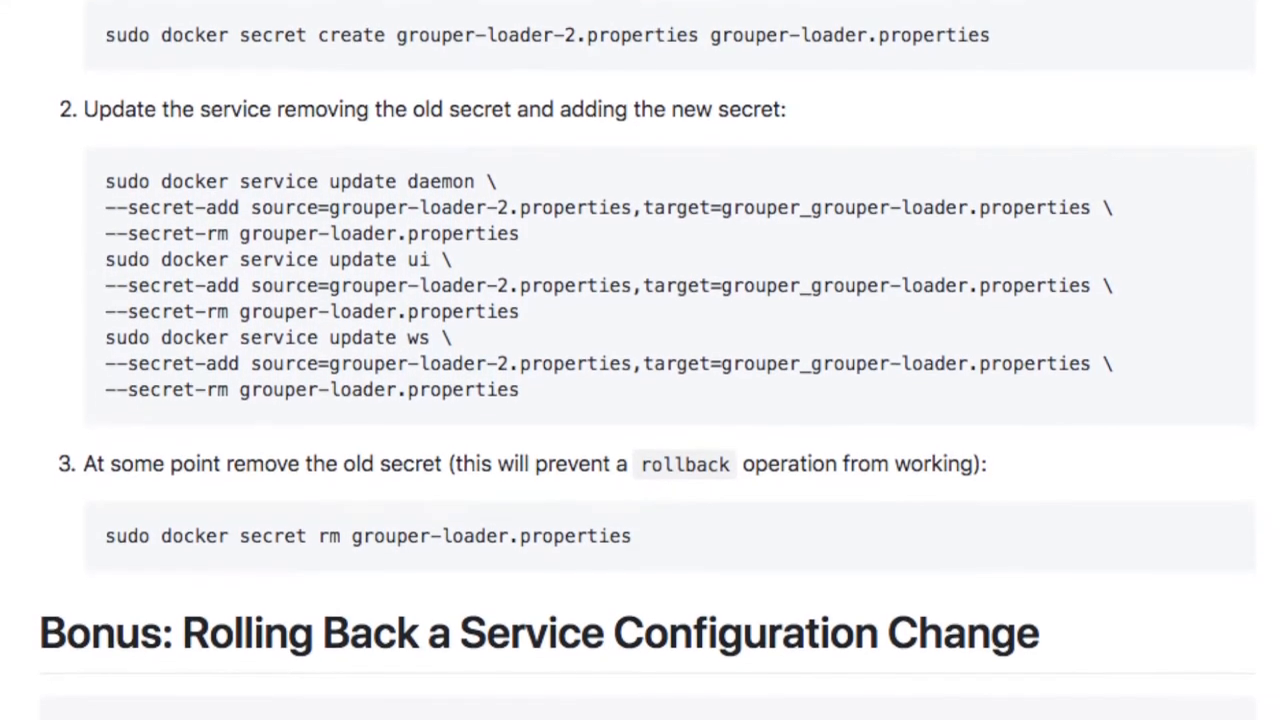
scroll(down, 3)
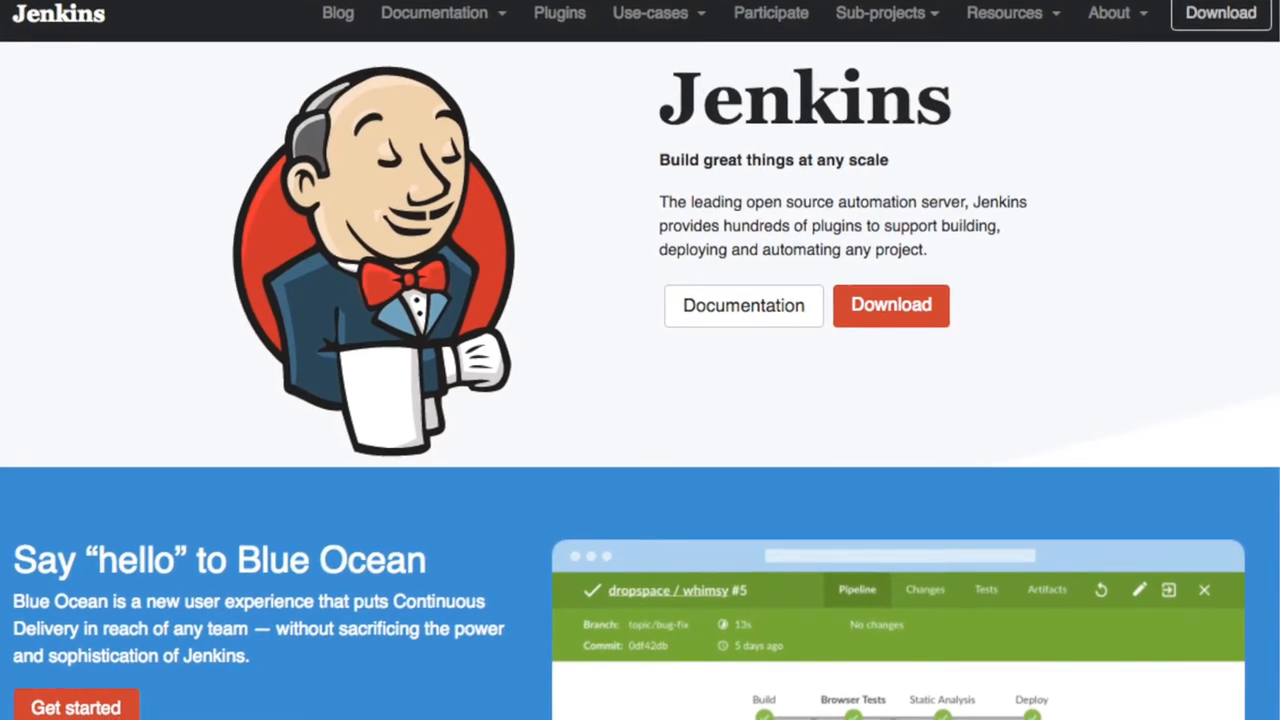
scroll(down, 3)
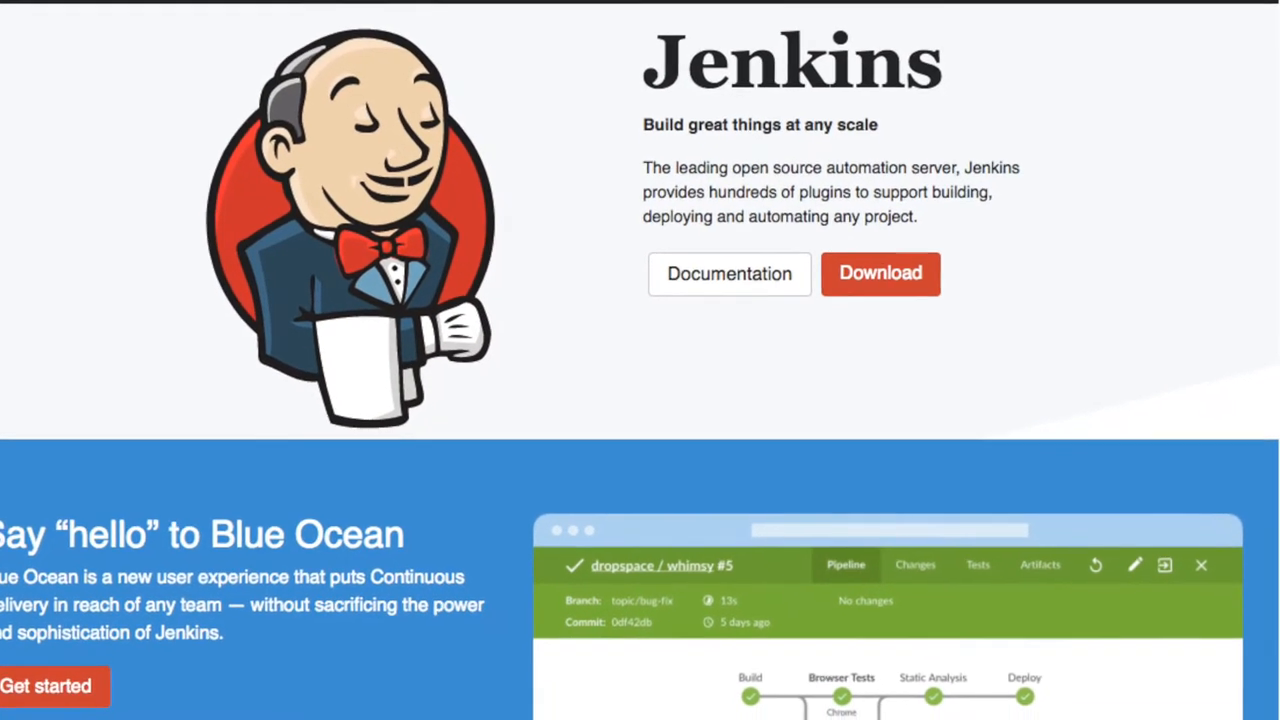
scroll(down, 3)
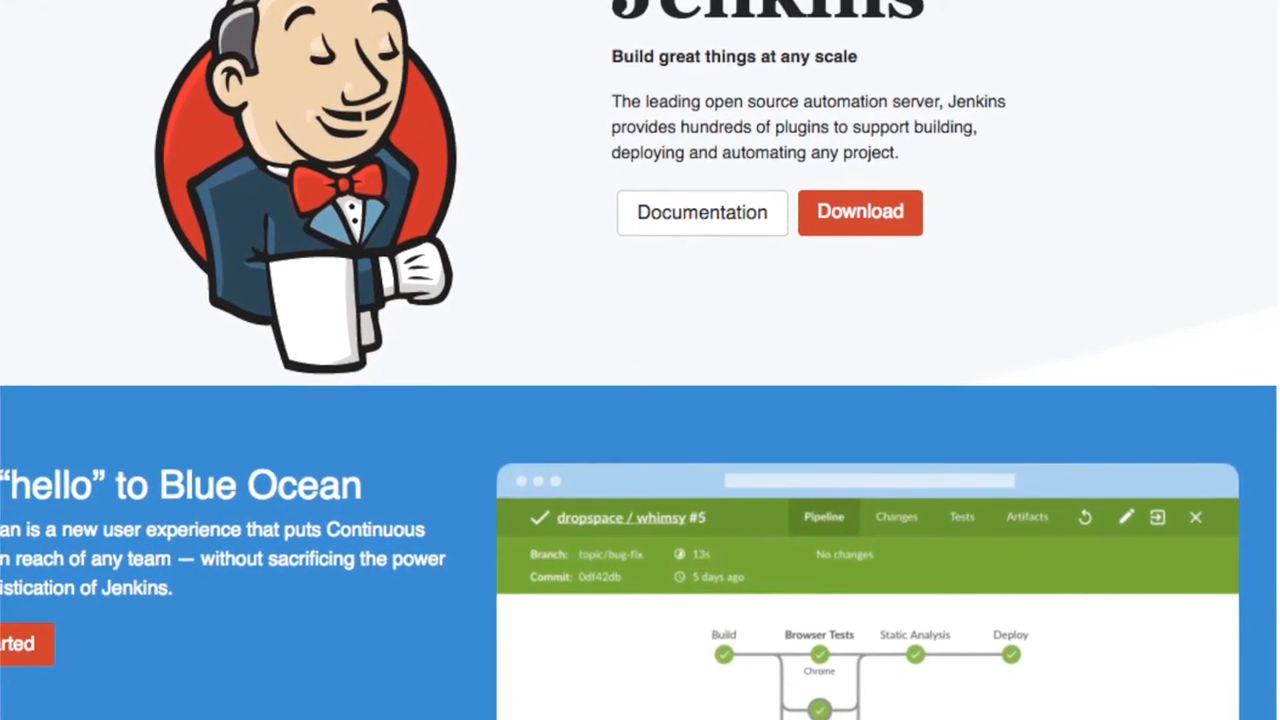
scroll(down, 3)
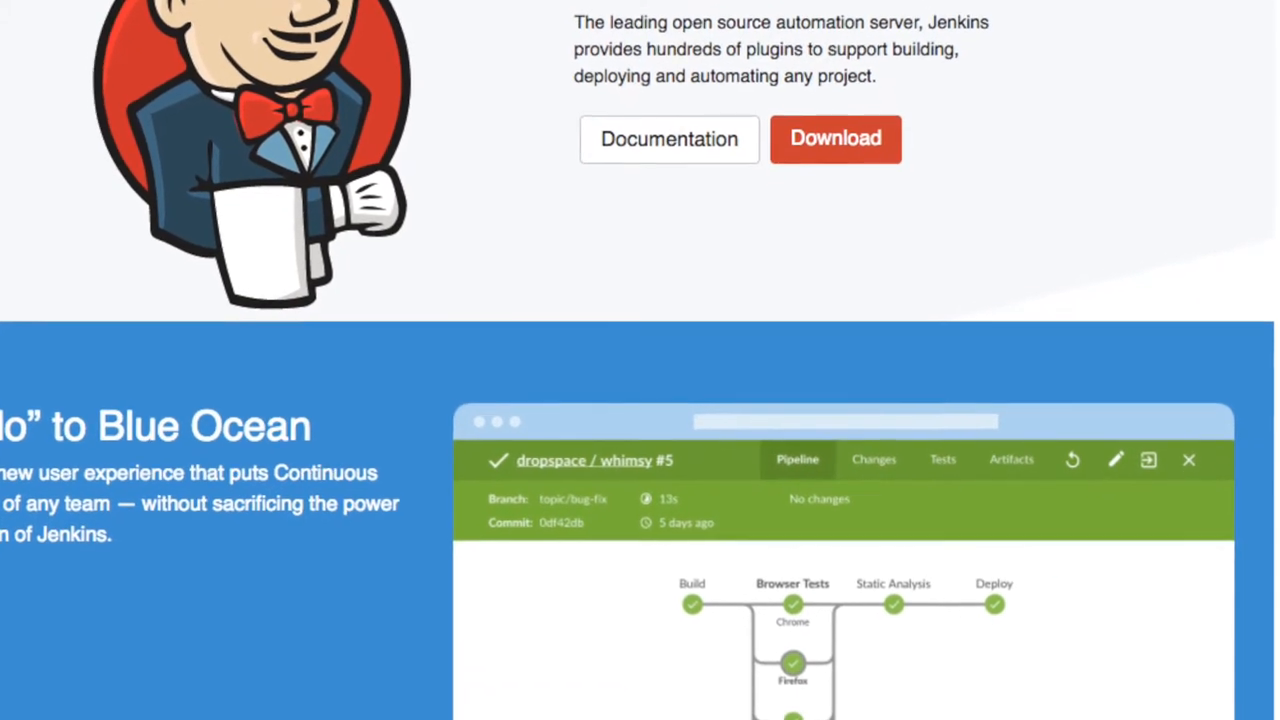
scroll(down, 3)
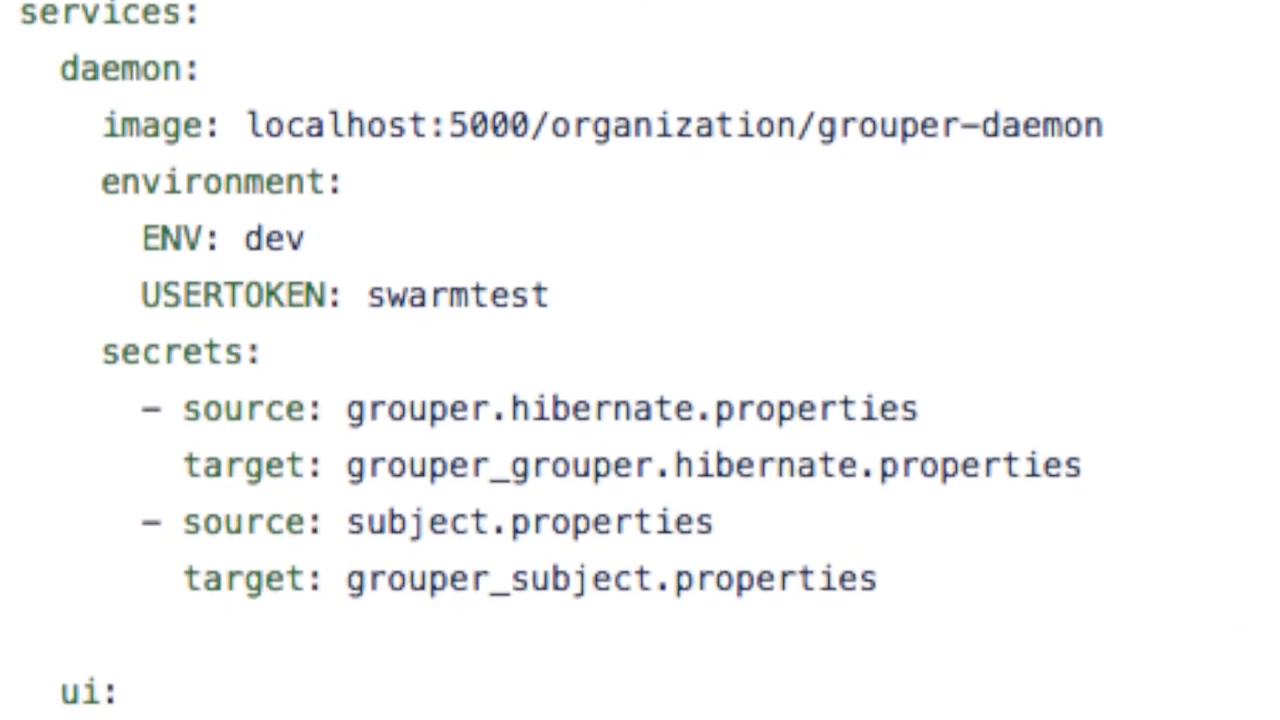
scroll(down, 3)
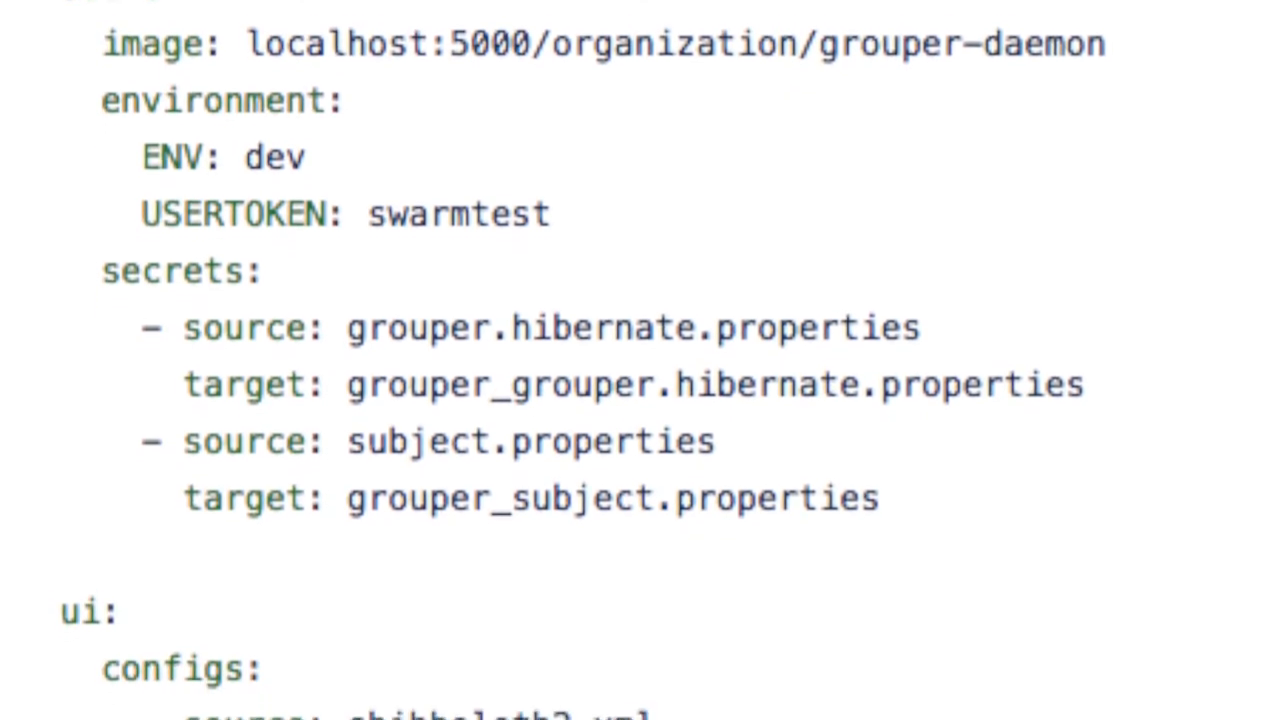
scroll(down, 3)
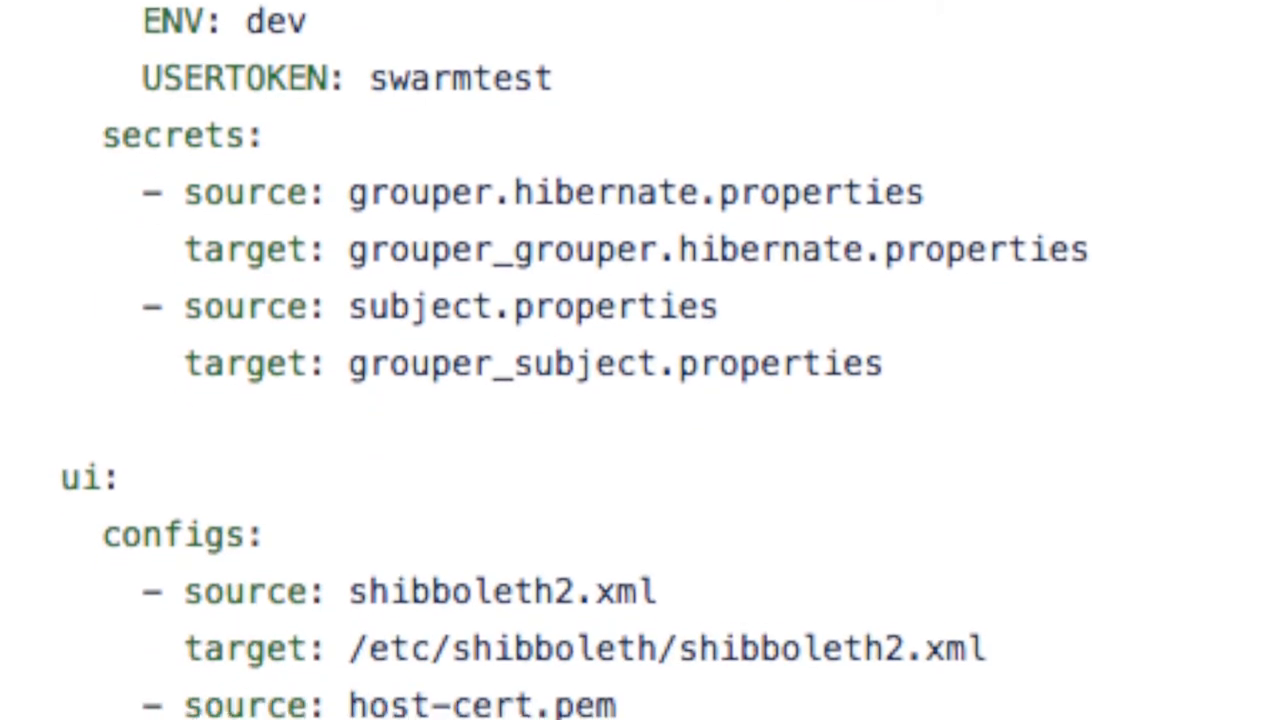
scroll(down, 3)
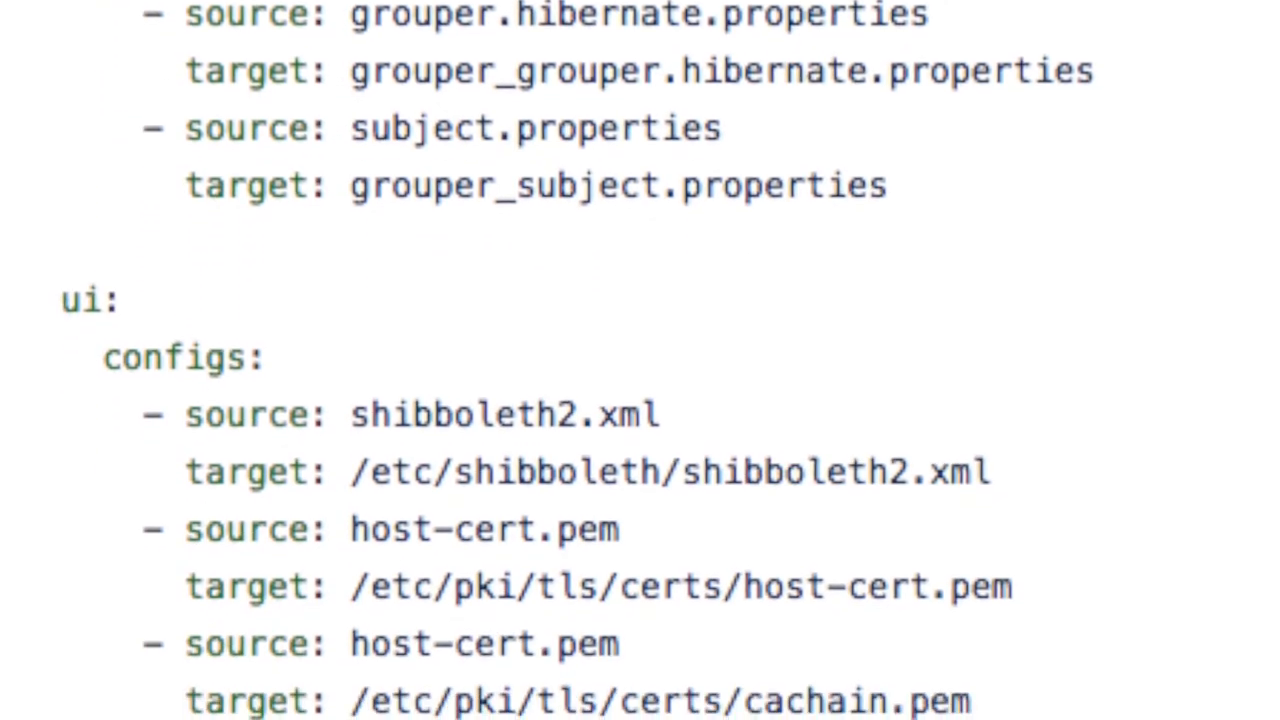
scroll(down, 3)
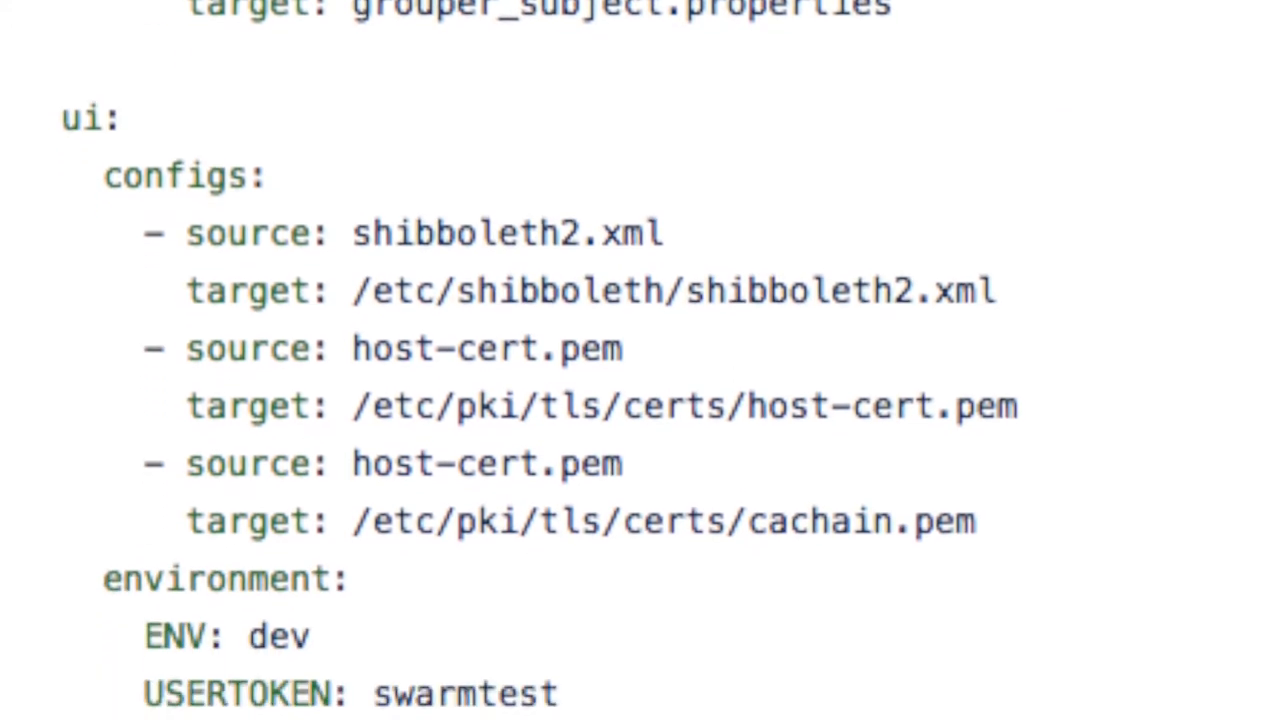
scroll(down, 3)
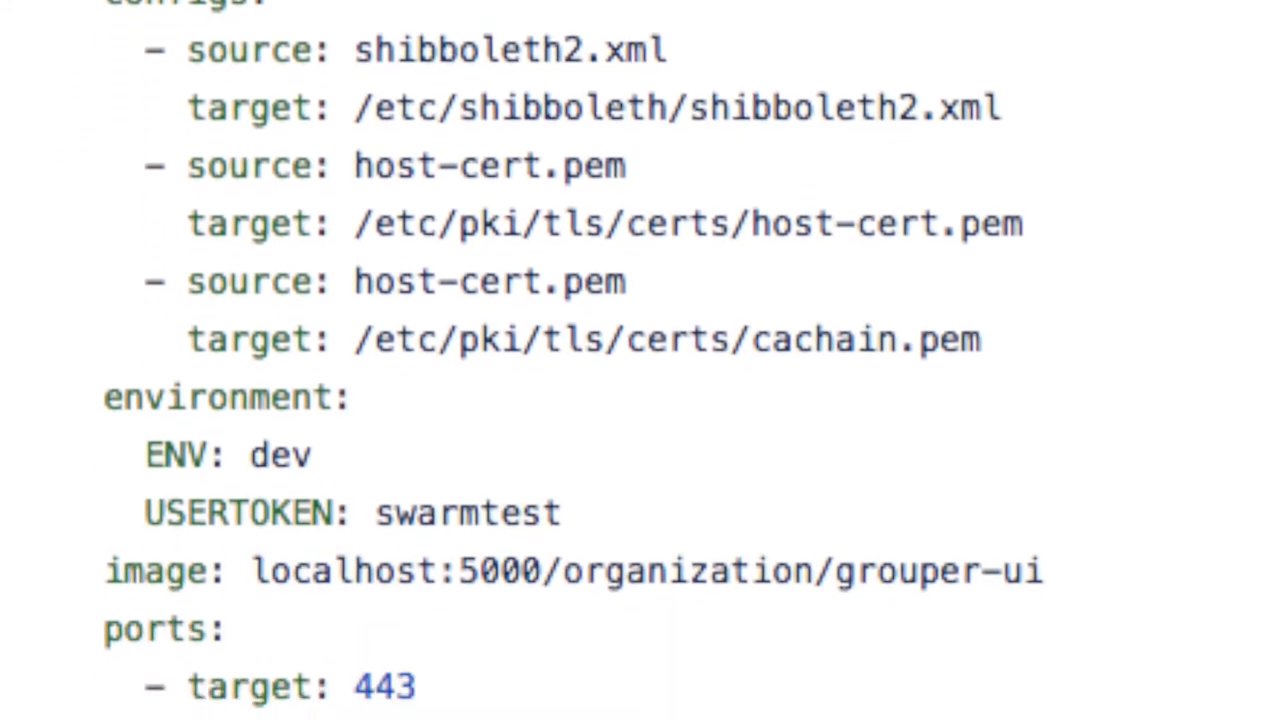
scroll(down, 3)
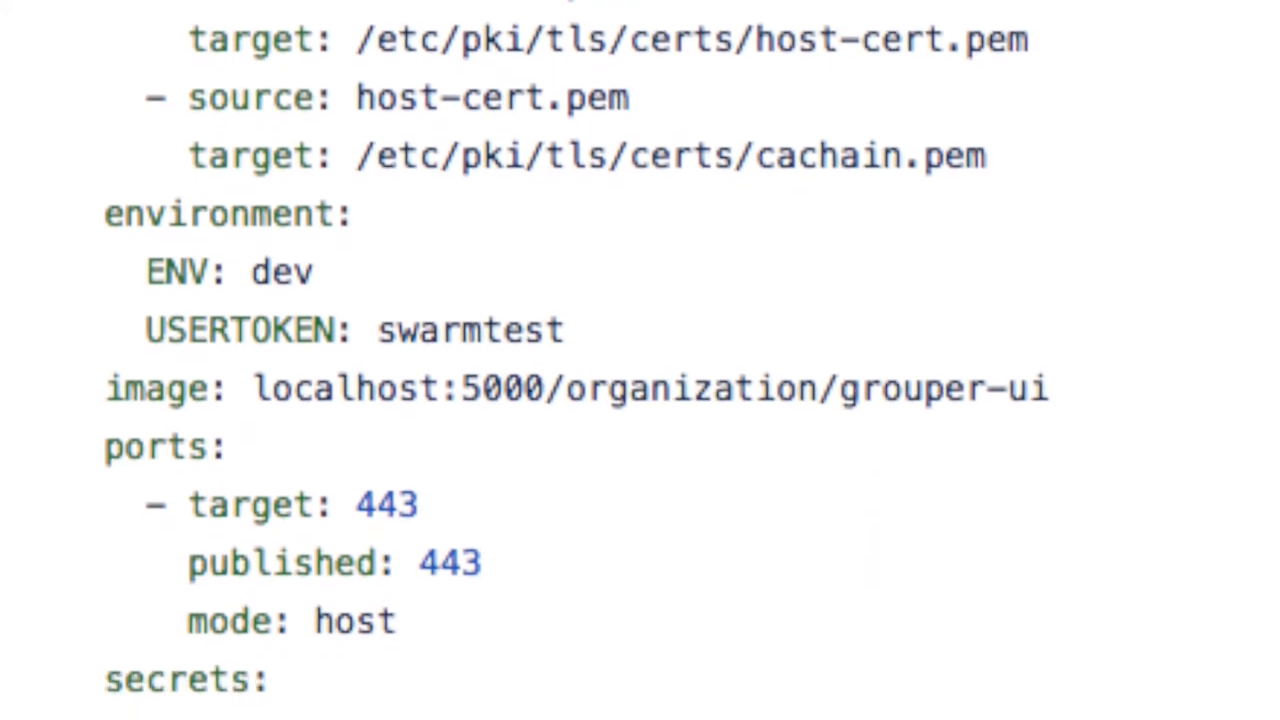
scroll(down, 3)
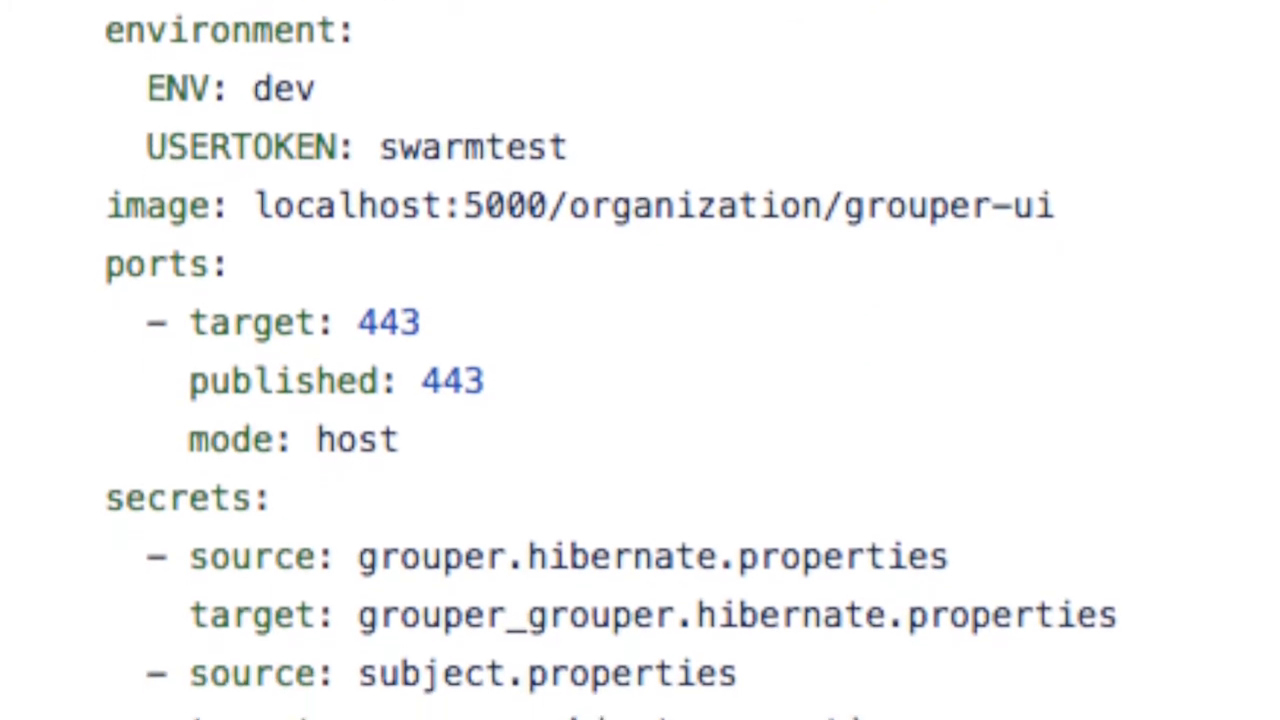
scroll(down, 3)
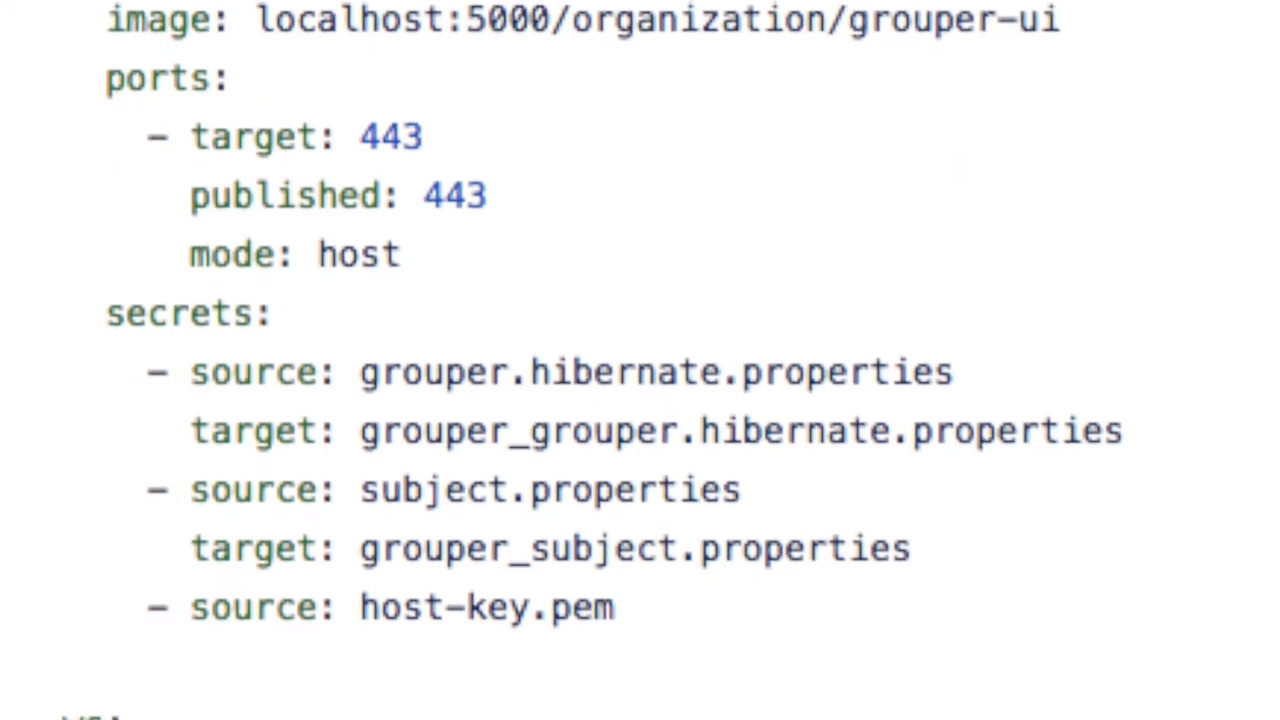
scroll(down, 3)
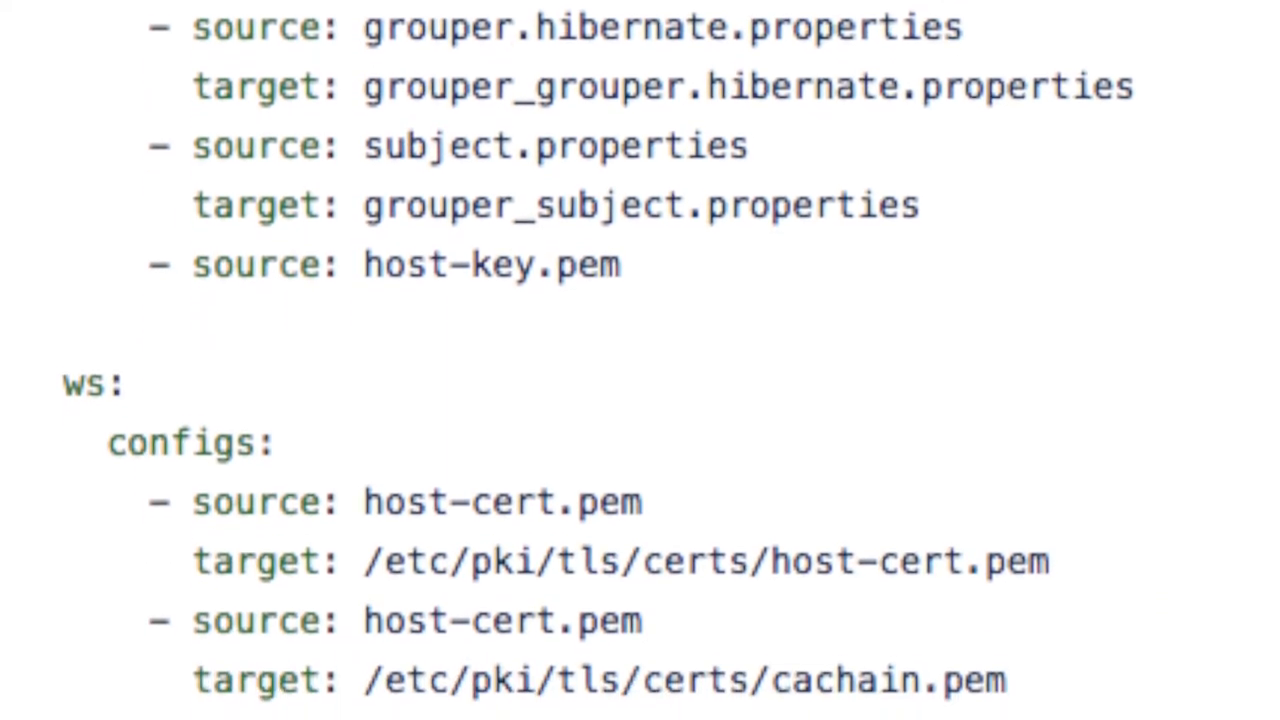
scroll(down, 3)
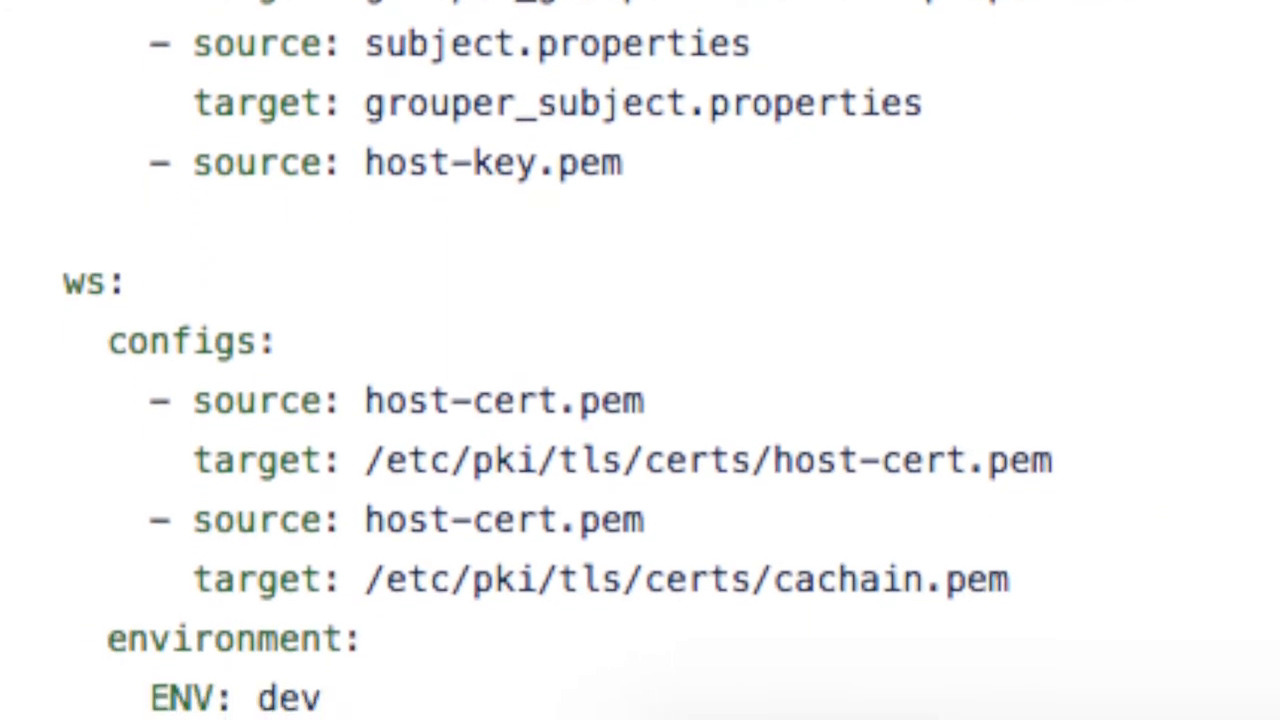